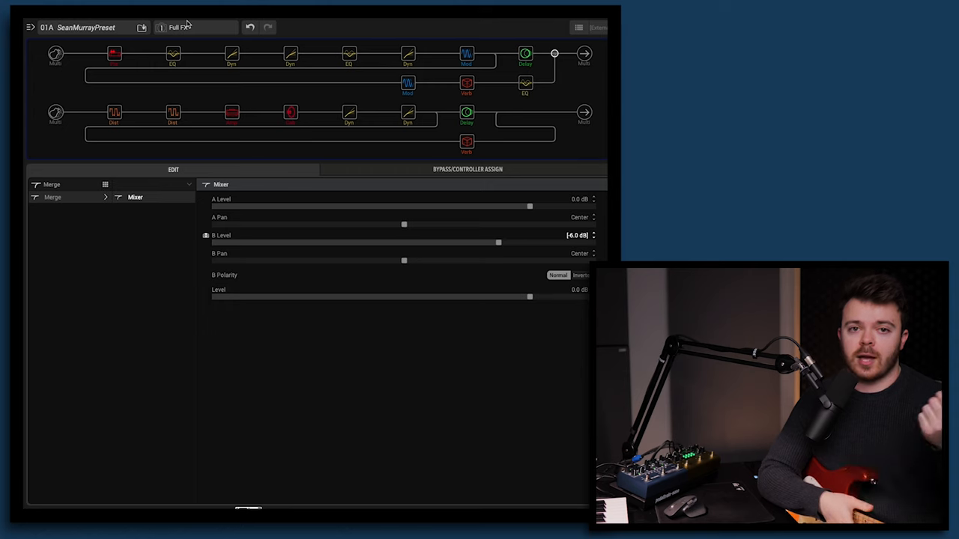
Show the Jazz Rivet 120 preamp parameters at the start of the top path
click(115, 52)
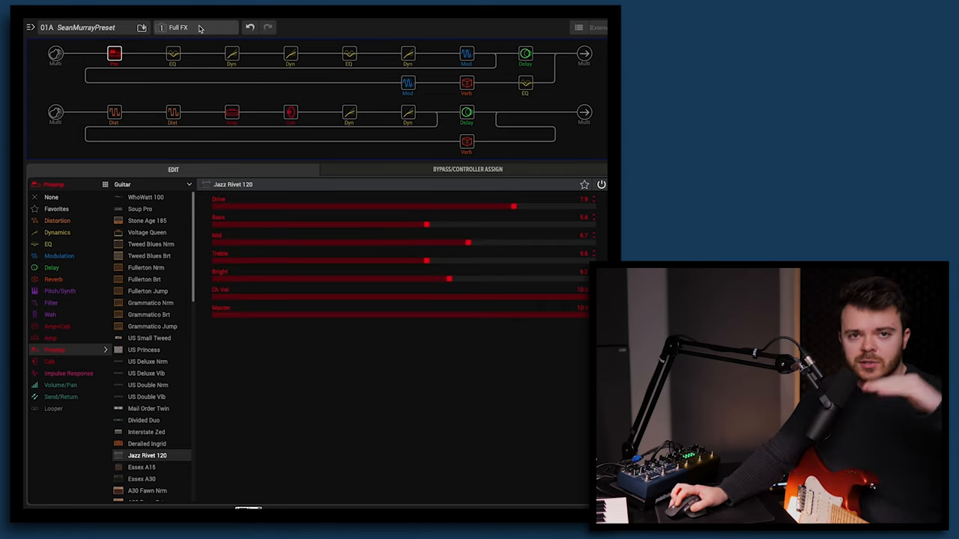
Select snapshot 4, Just Clean, from the snapshot list
click(180, 28)
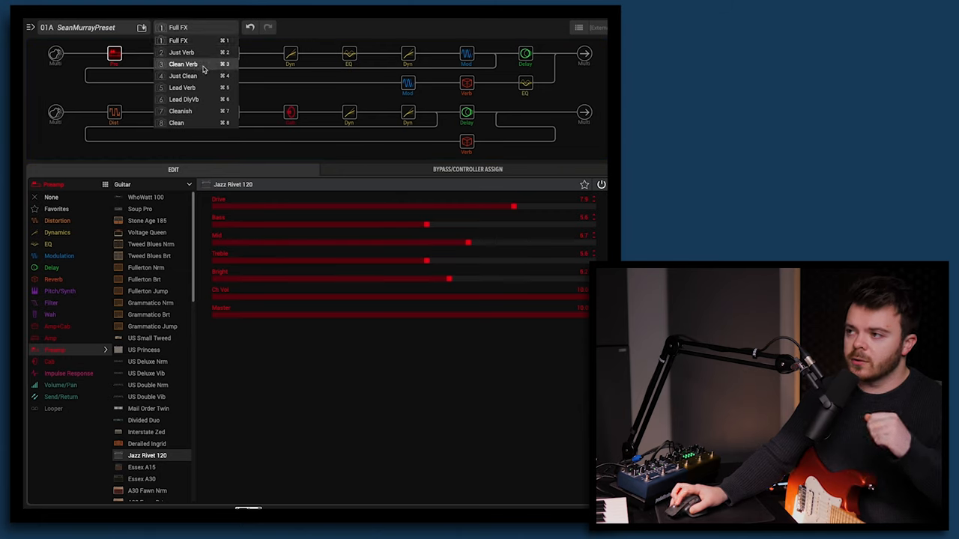
click(182, 75)
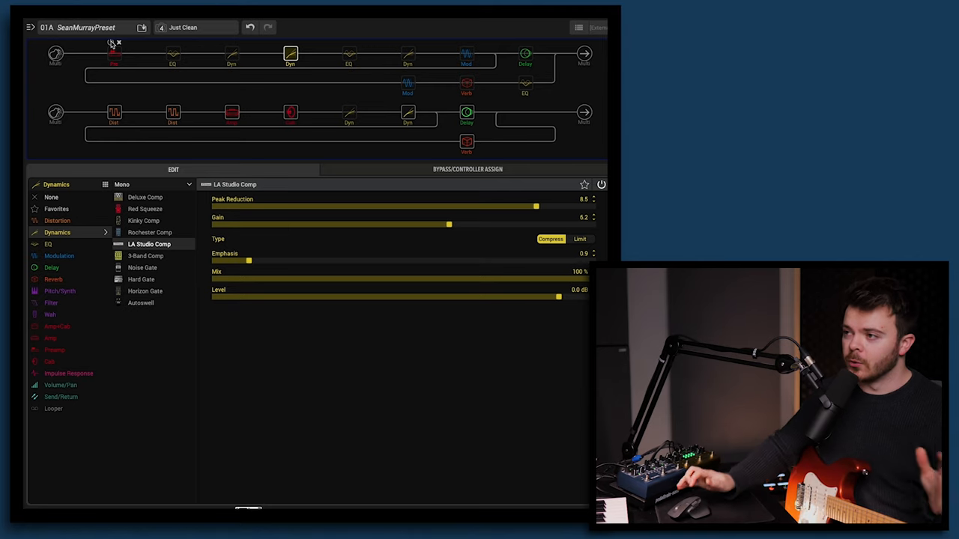
Inspect the Jazz Rivet 120 preamp, then show the Parametric EQ settings
click(114, 53)
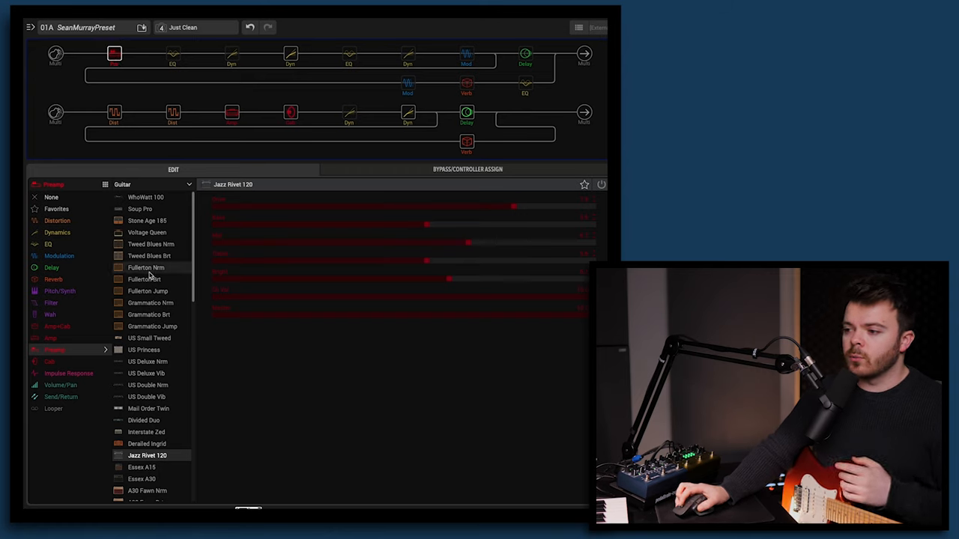
scroll(down, 3)
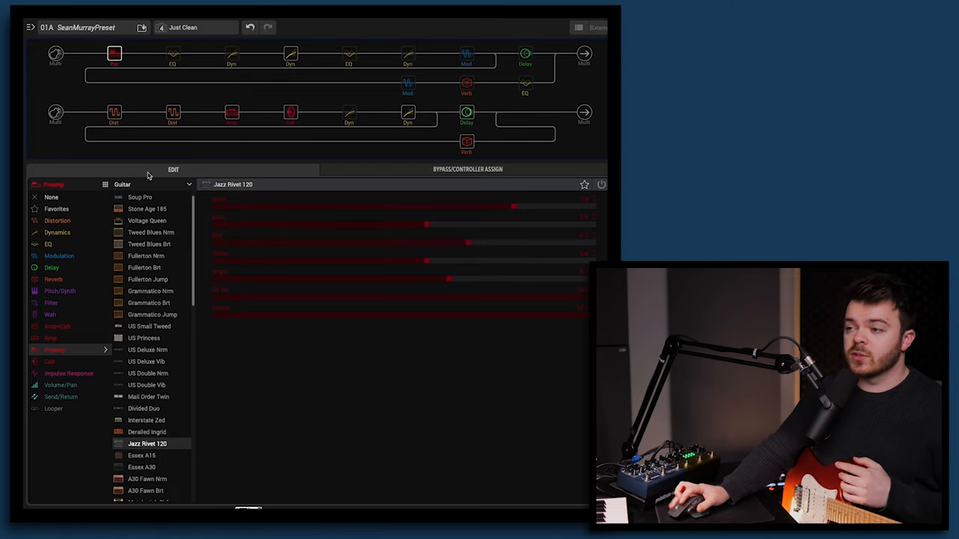
mouse_move(115, 53)
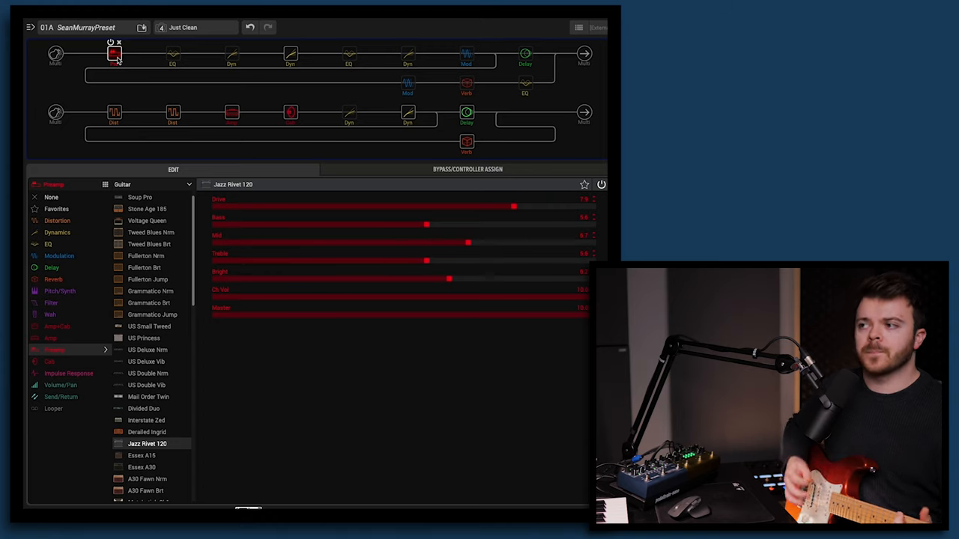
click(172, 53)
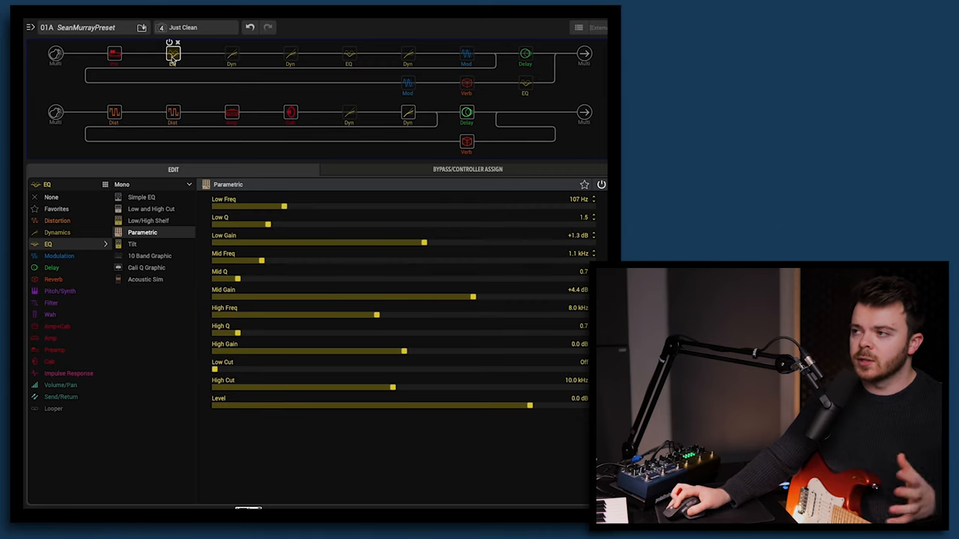
Review the Deluxe Comp and LA Studio Comp, then show the Cali Q Graphic EQ
click(290, 53)
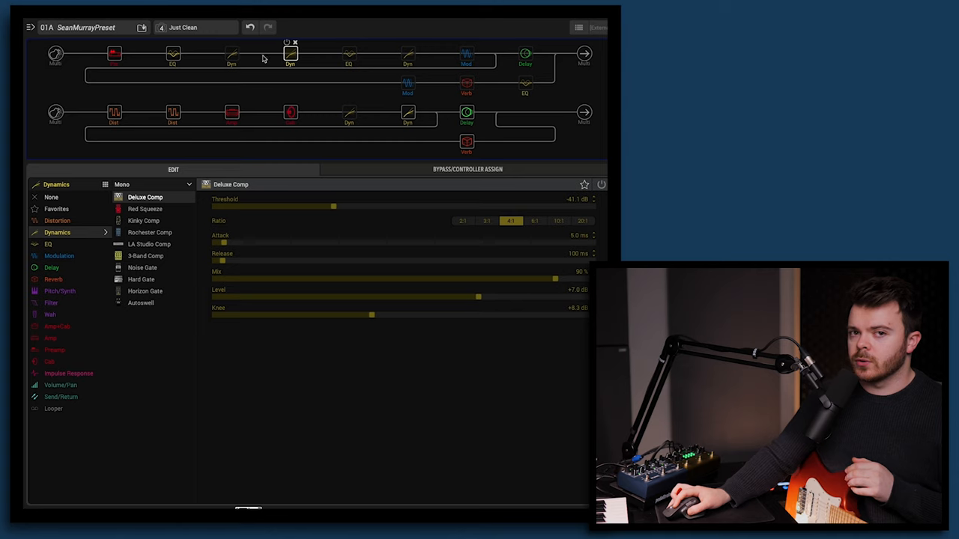
click(232, 53)
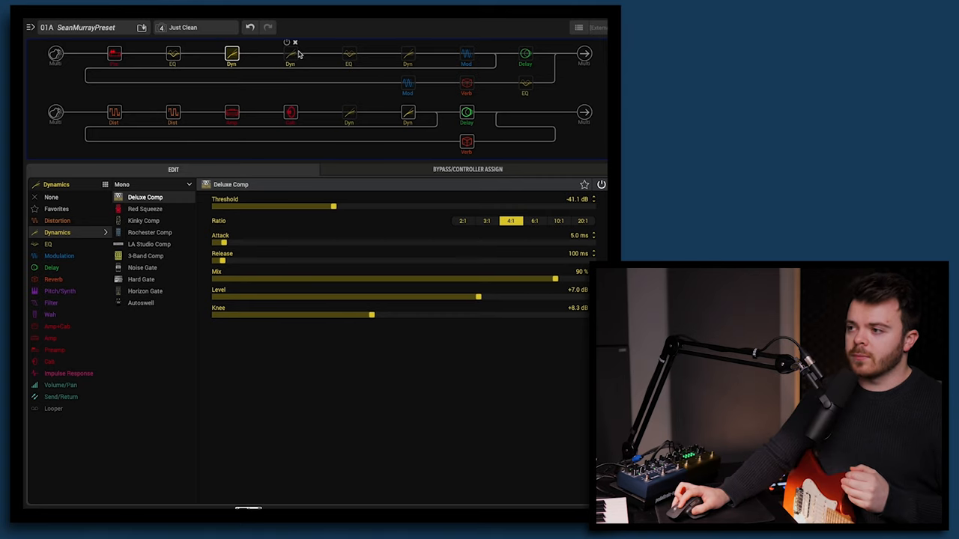
click(148, 245)
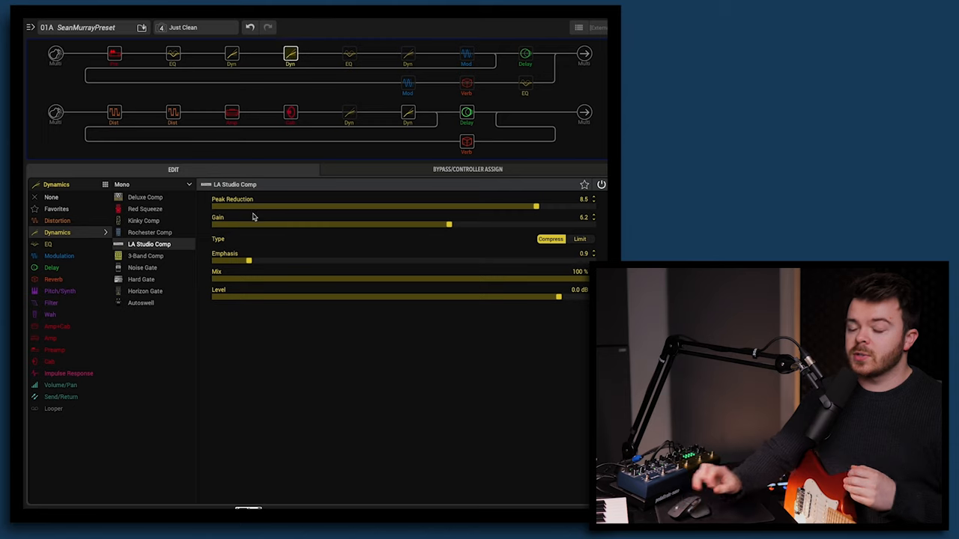
mouse_move(292, 195)
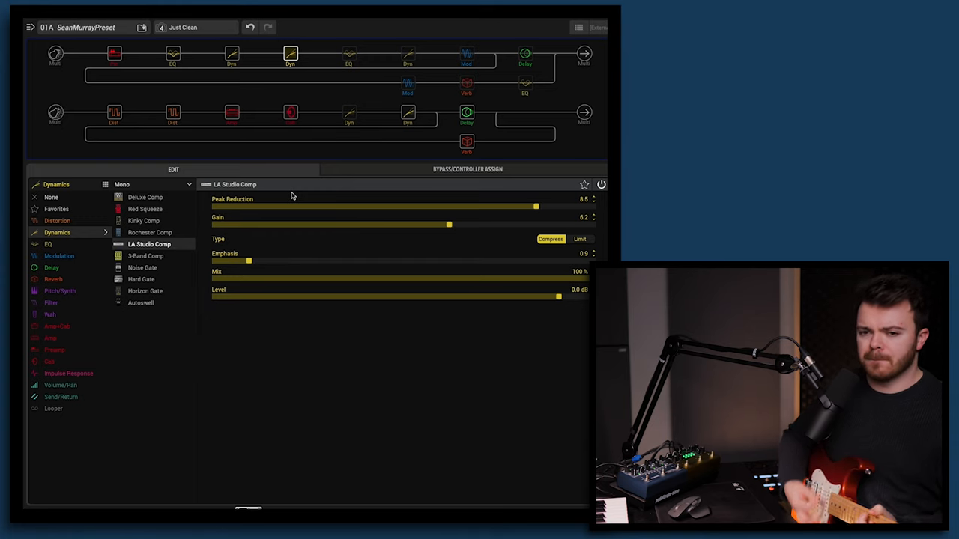
click(348, 54)
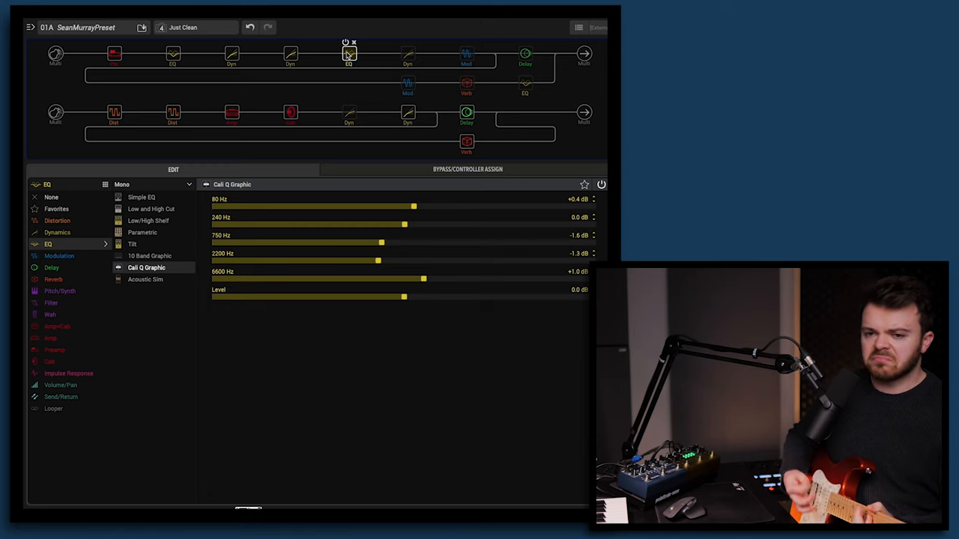
Show the Dynamic Hall reverb block's settings on the clean path
click(407, 53)
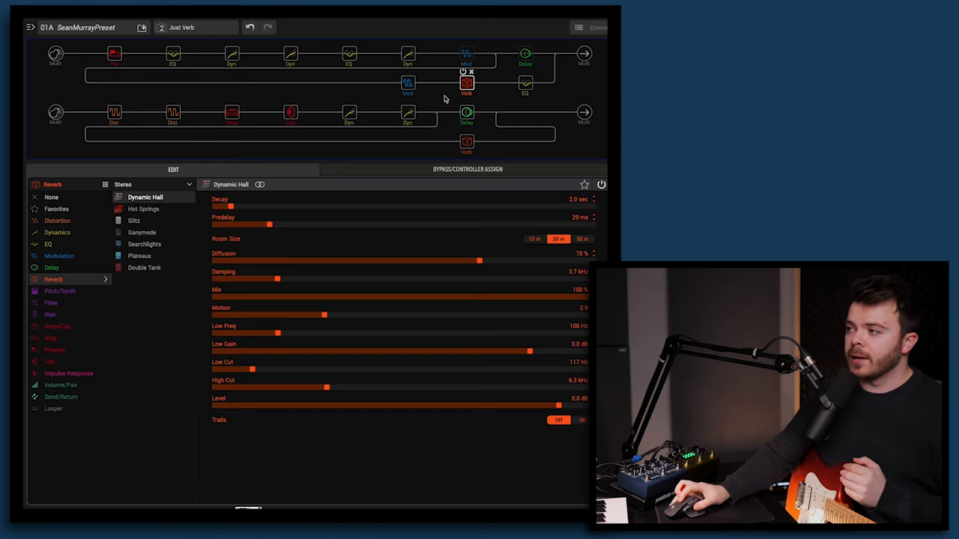
Show the 70s Chorus modulation block's settings on the top path
click(407, 82)
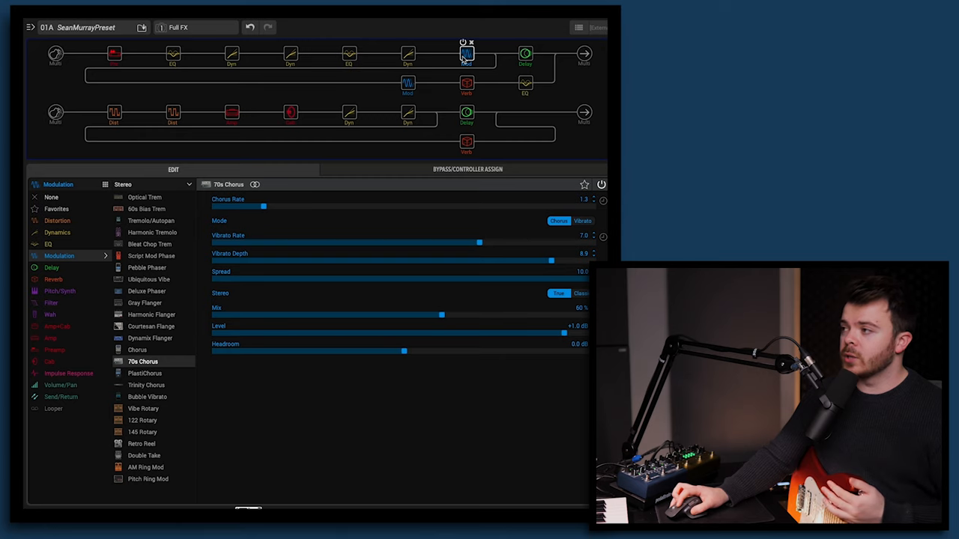
Review the Vintage Digital delay and 70s Chorus, then pick snapshot 5, Lead Verb
click(525, 53)
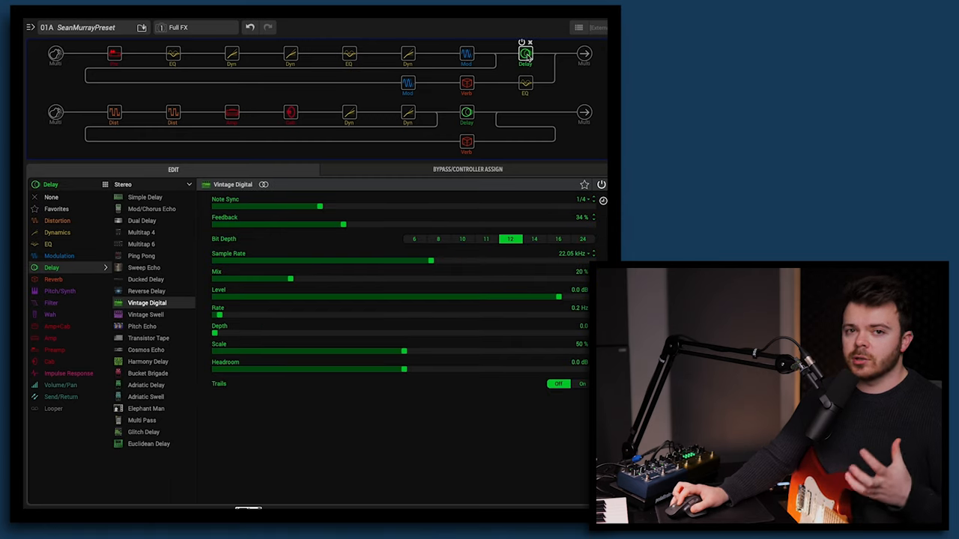
click(466, 54)
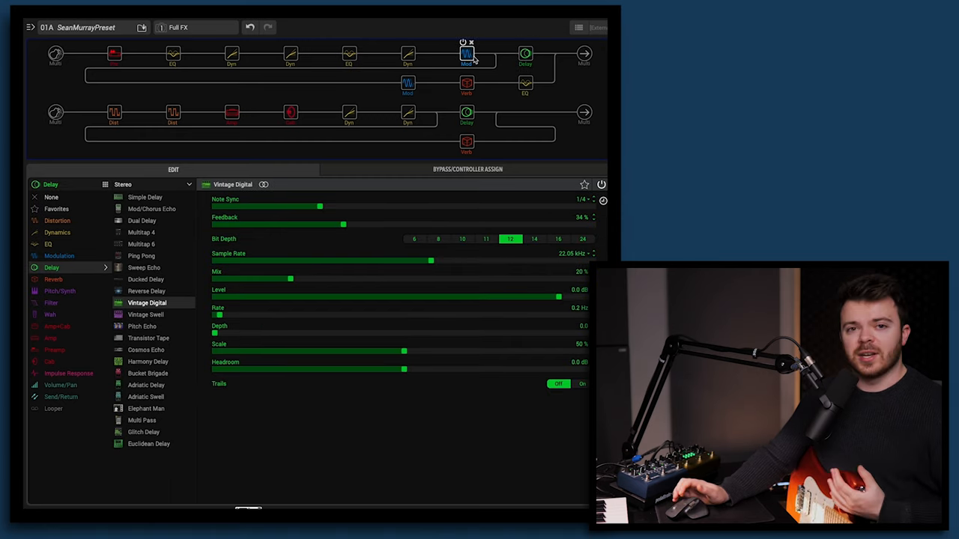
click(466, 52)
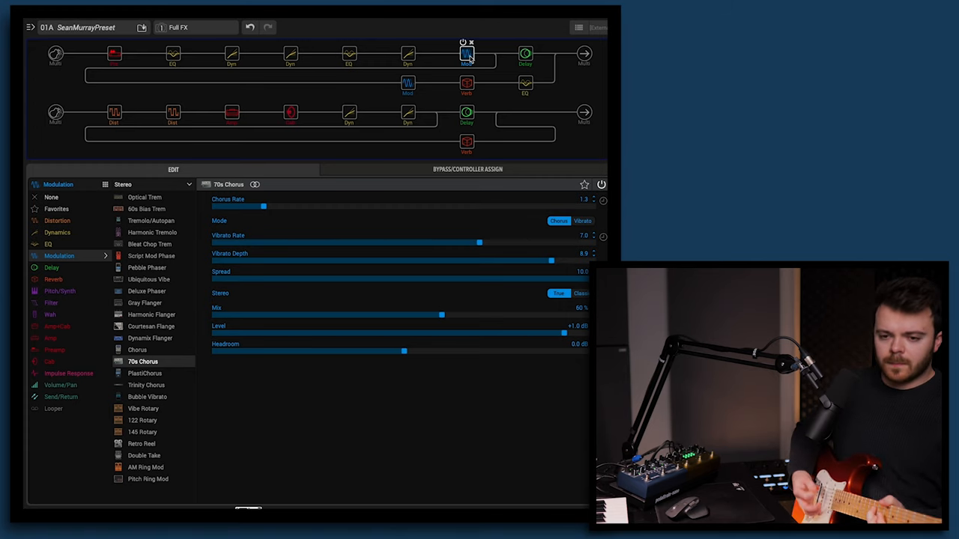
click(195, 28)
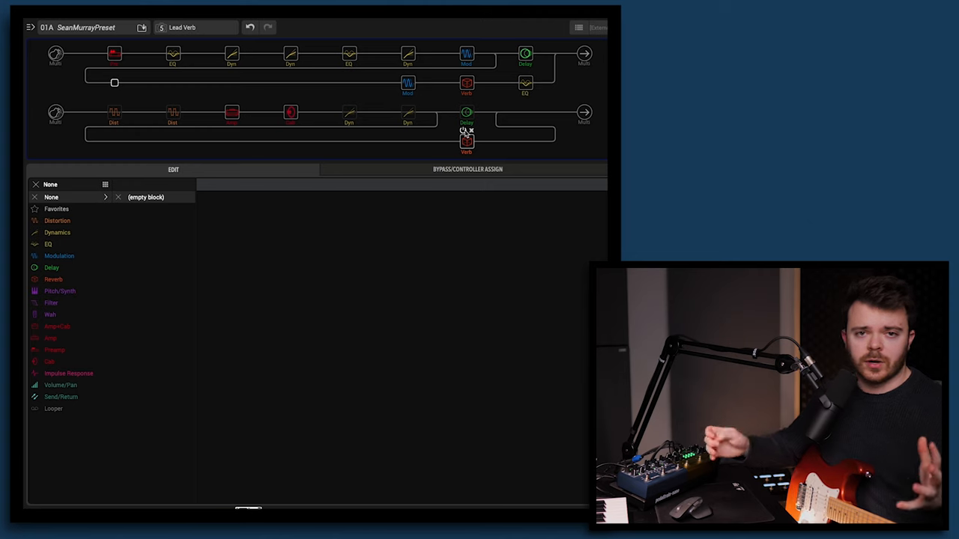
Show the Minotaur drive, then the Heir Apparent drive, on the bottom path
click(114, 112)
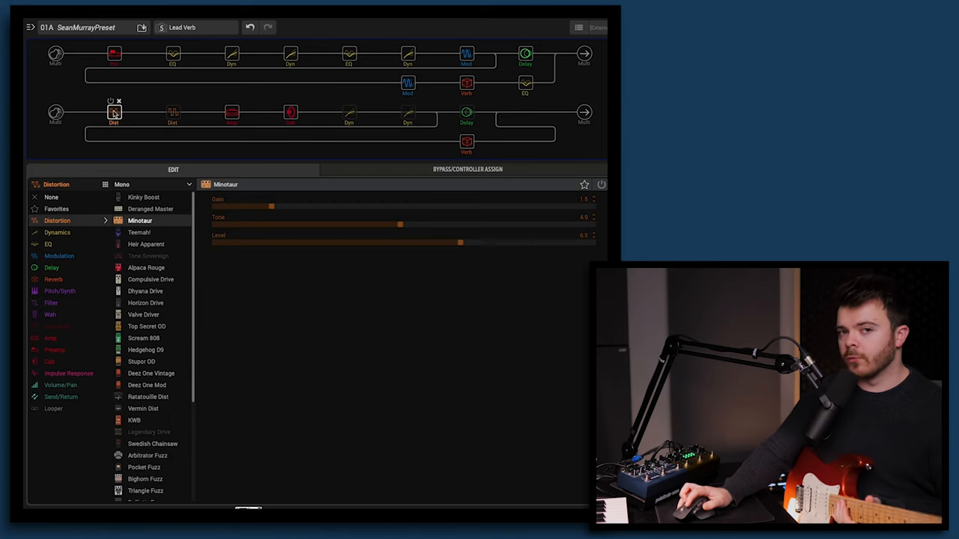
mouse_move(112, 109)
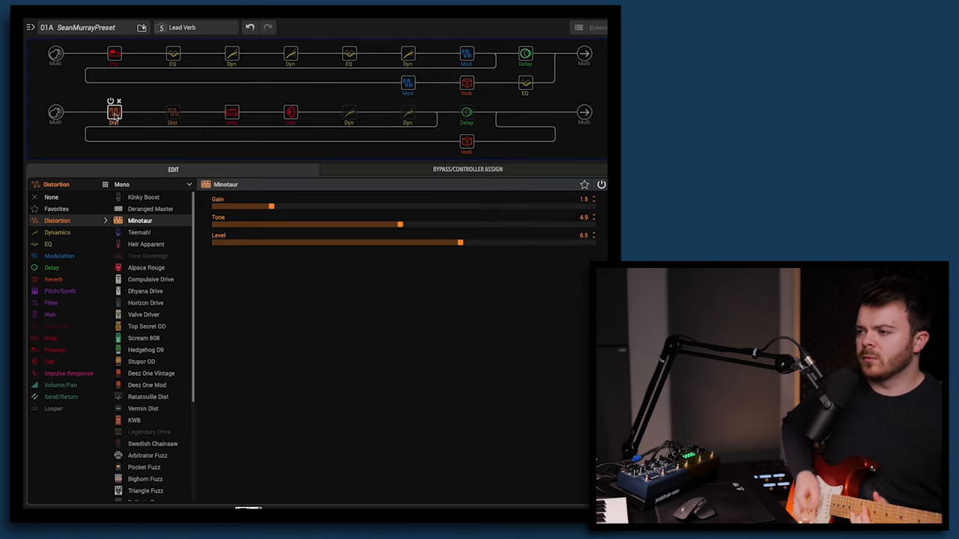
click(146, 245)
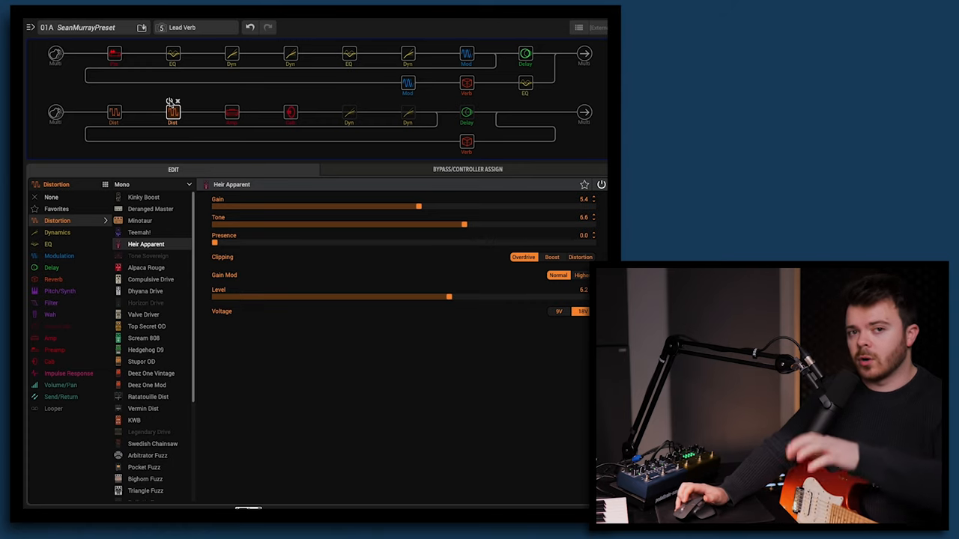
click(349, 112)
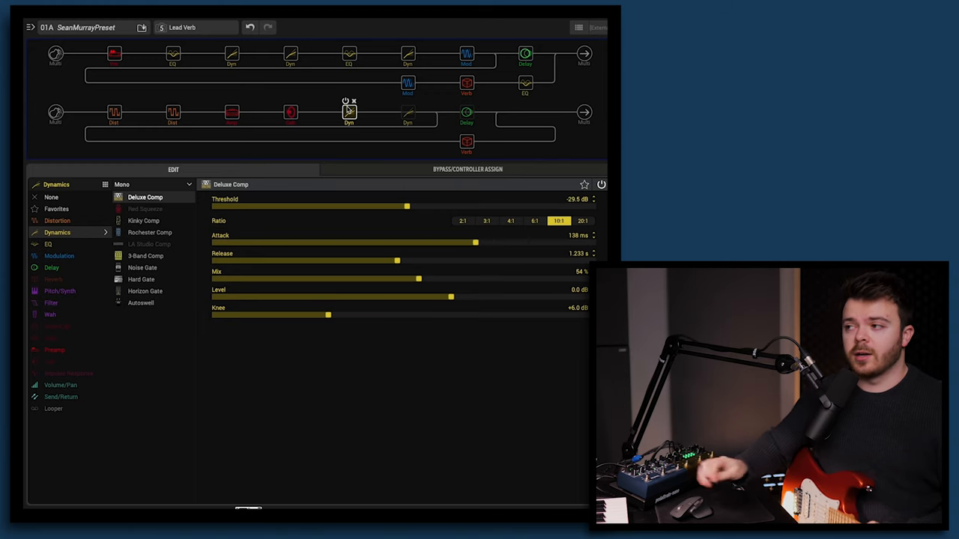
mouse_move(258, 105)
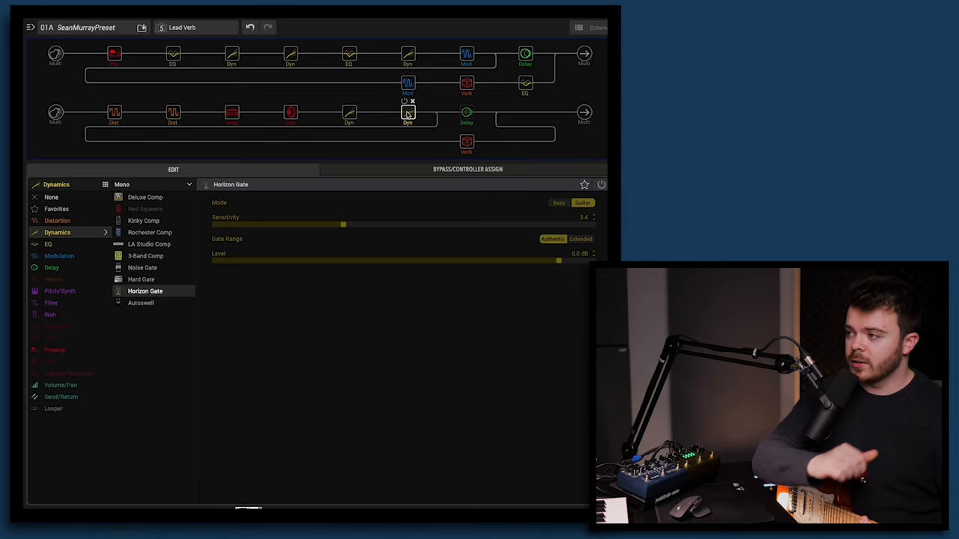
Show the Elephant Man delay block's settings on the bottom path
click(466, 113)
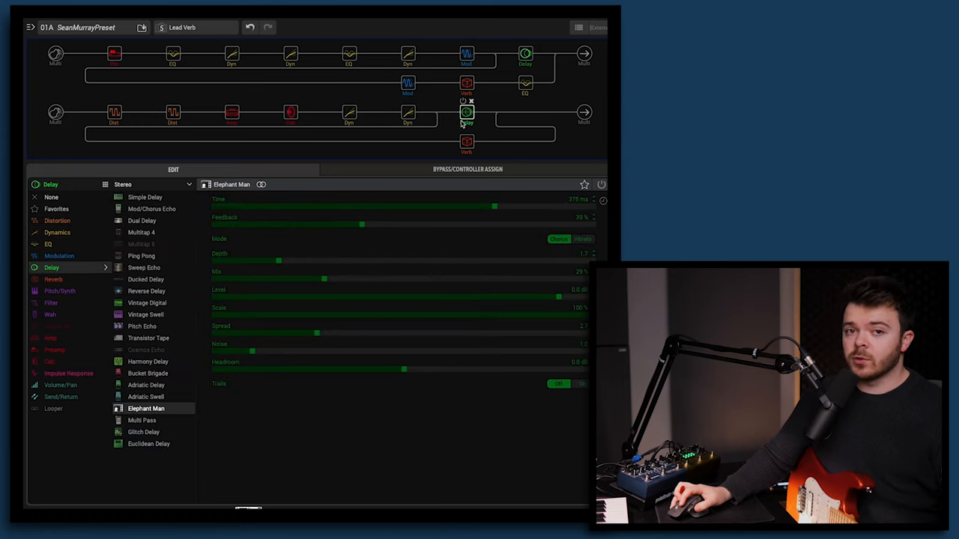
mouse_move(463, 105)
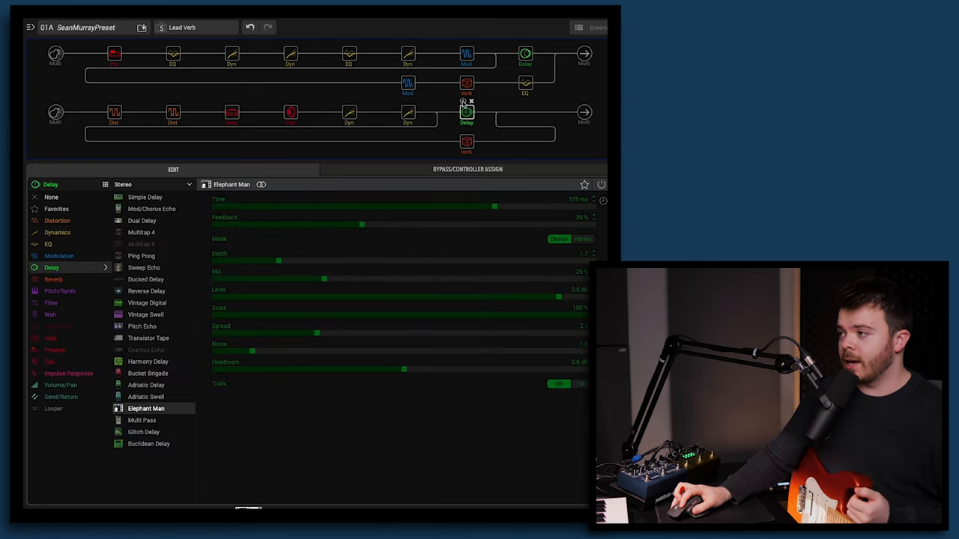